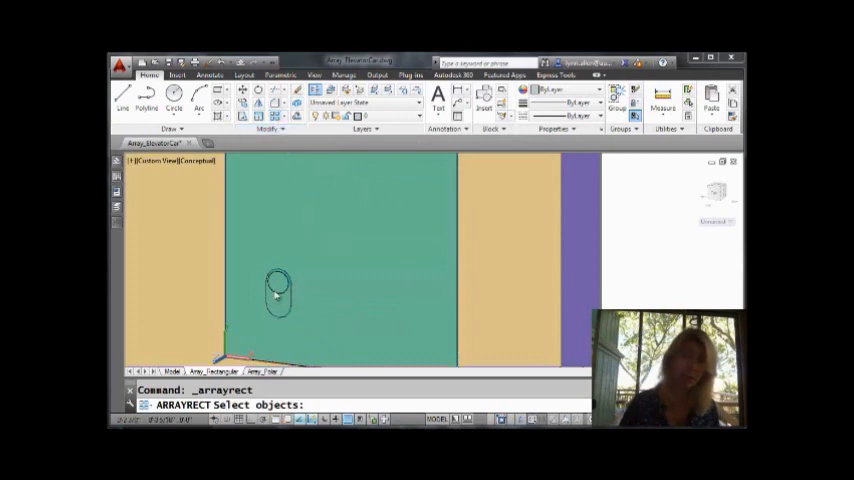
- Select the single oval as the object to array and accept the selection
{"action": "left_click", "coordinate": [278, 292]}
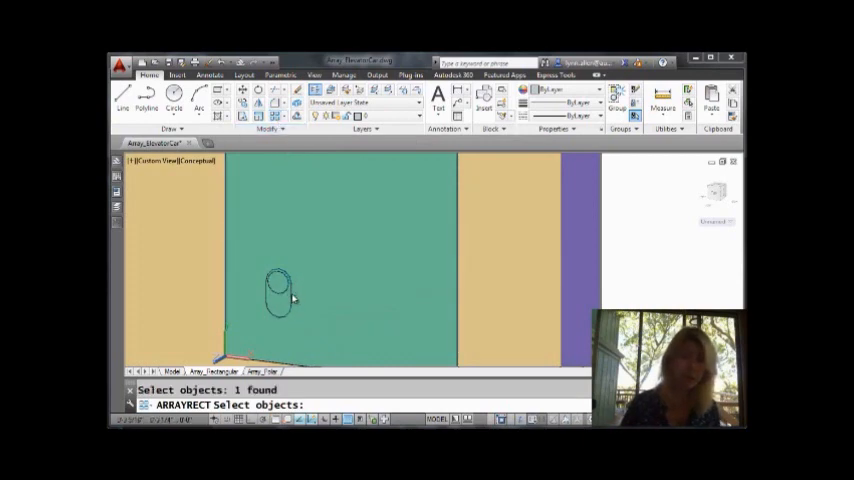
{"action": "left_click", "coordinate": [280, 296]}
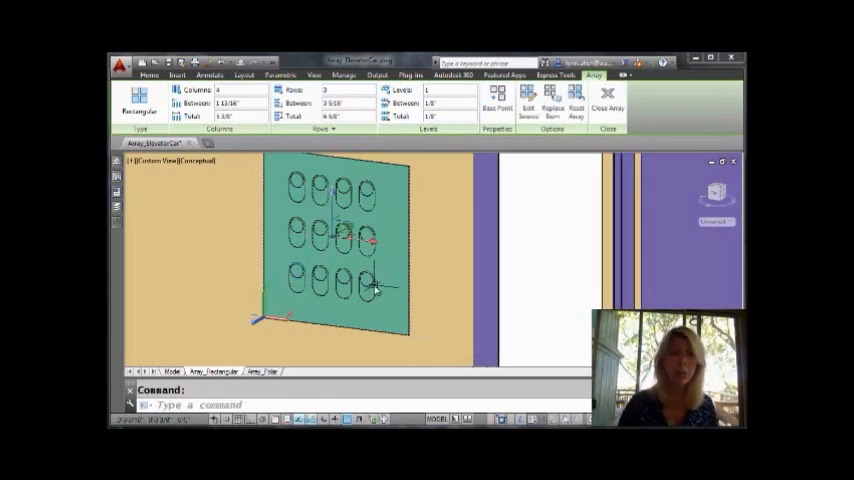
- Grab the array's column grip and choose Column Count to add columns
{"action": "left_click", "coordinate": [376, 290]}
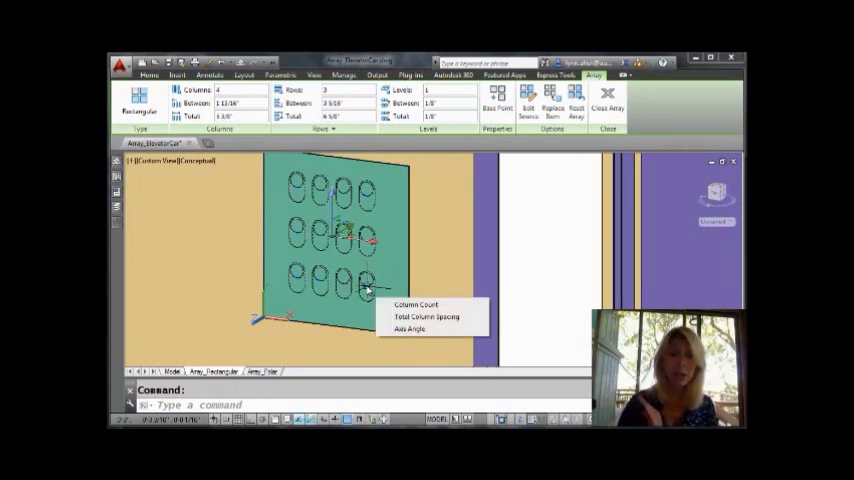
{"action": "left_click", "coordinate": [414, 304]}
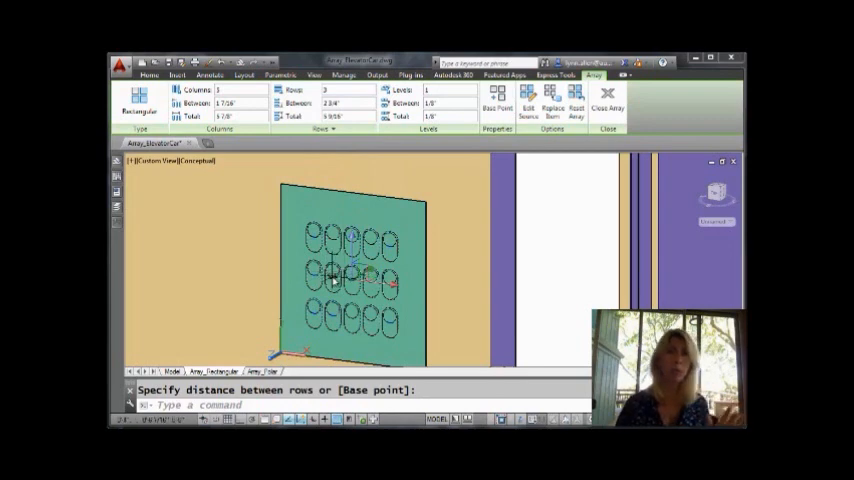
{"action": "mouse_move", "coordinate": [332, 278]}
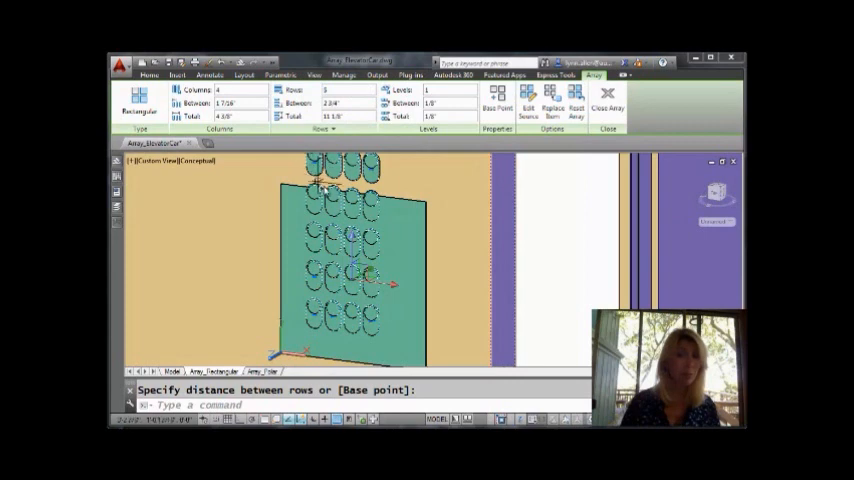
- Confirm the increased row count so the array rises above the panel
{"action": "key", "text": "Escape"}
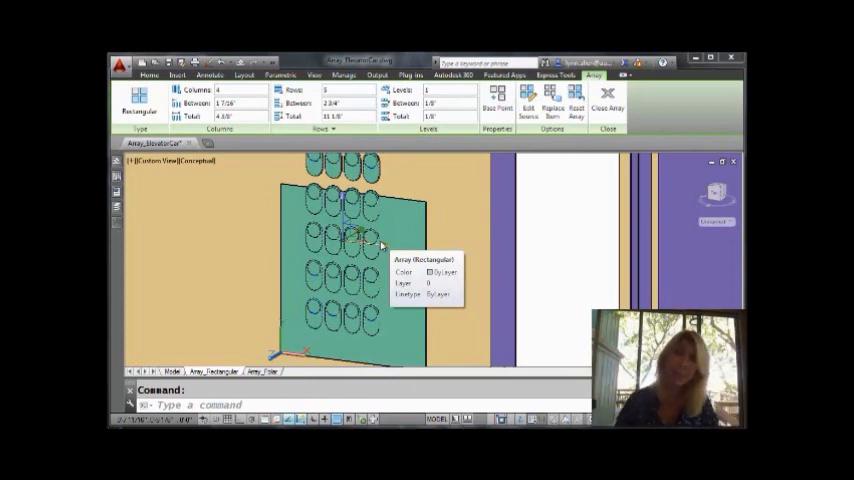
- Exit array editing, leaving the enlarged oval grid on the drawing
{"action": "key", "text": "Escape"}
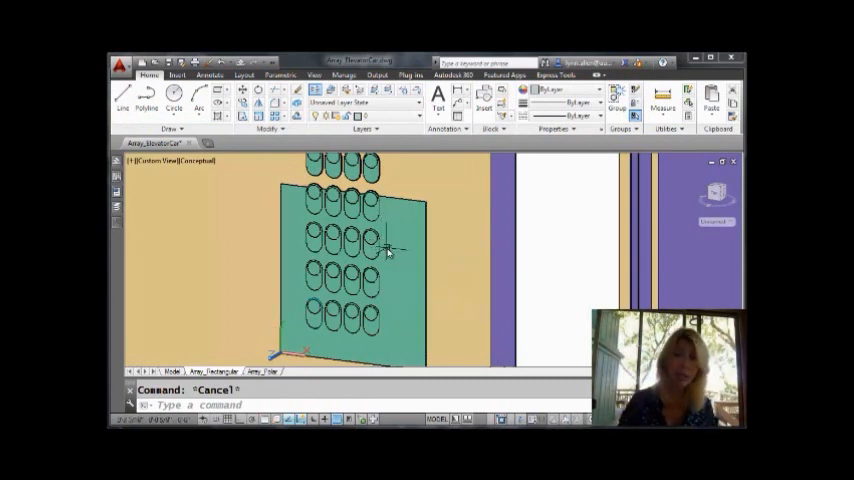
{"action": "left_click", "coordinate": [376, 248]}
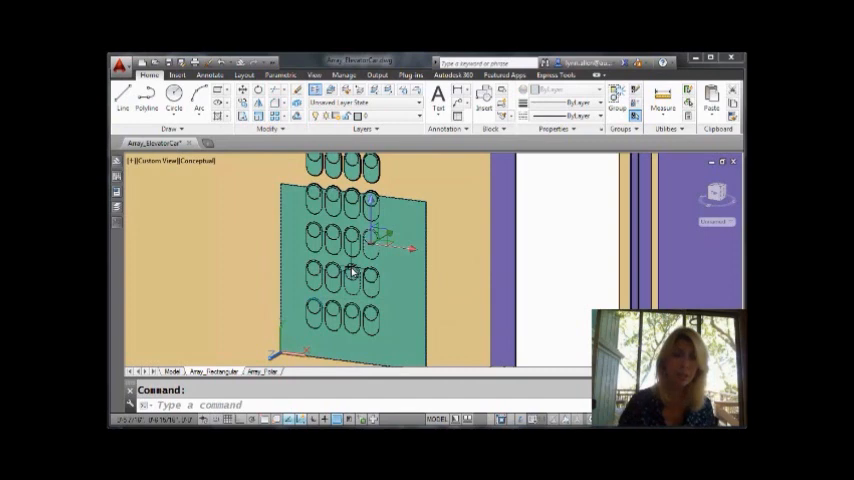